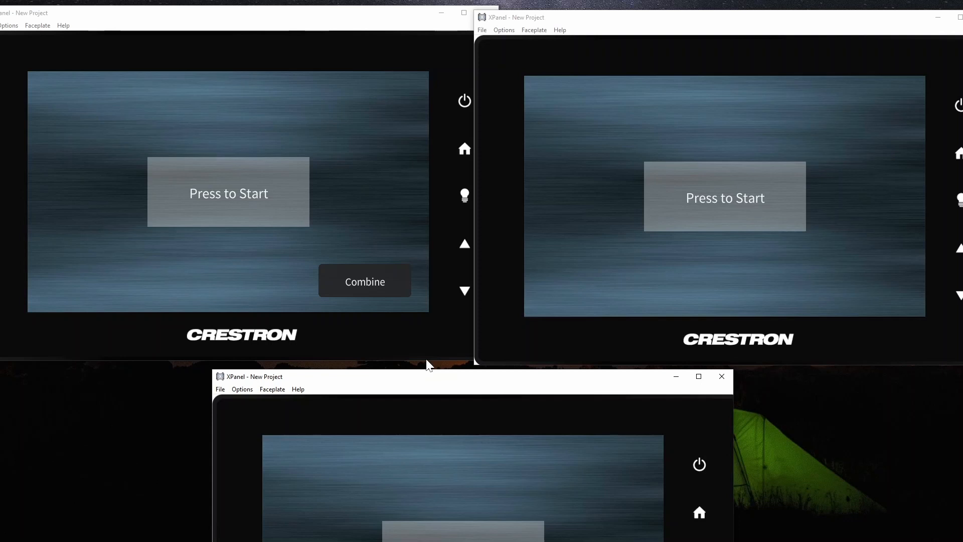
mouse_move(306, 218)
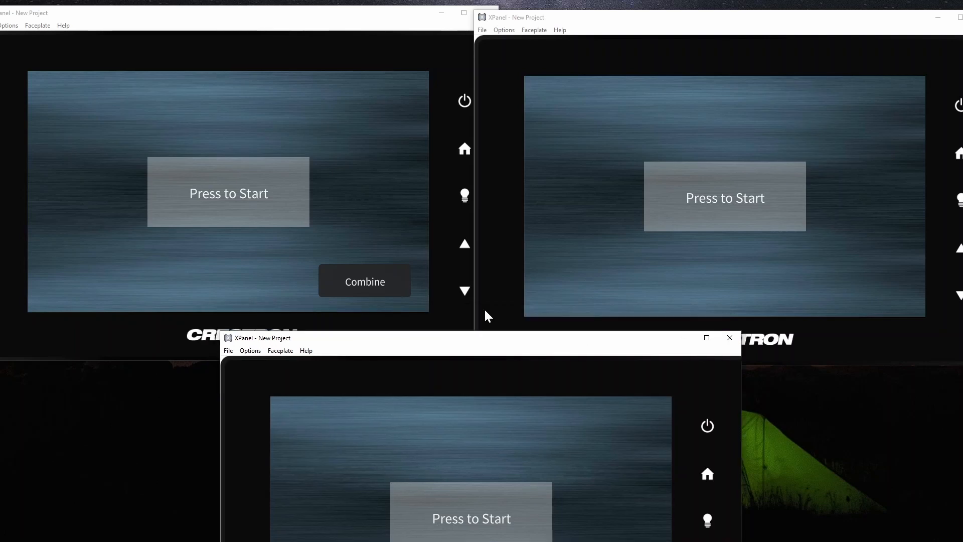
mouse_move(398, 295)
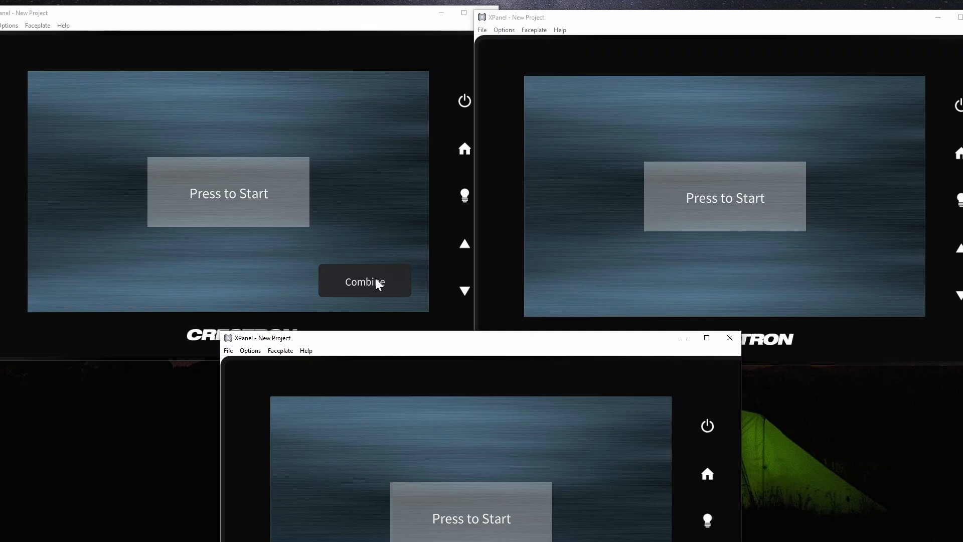
mouse_move(427, 336)
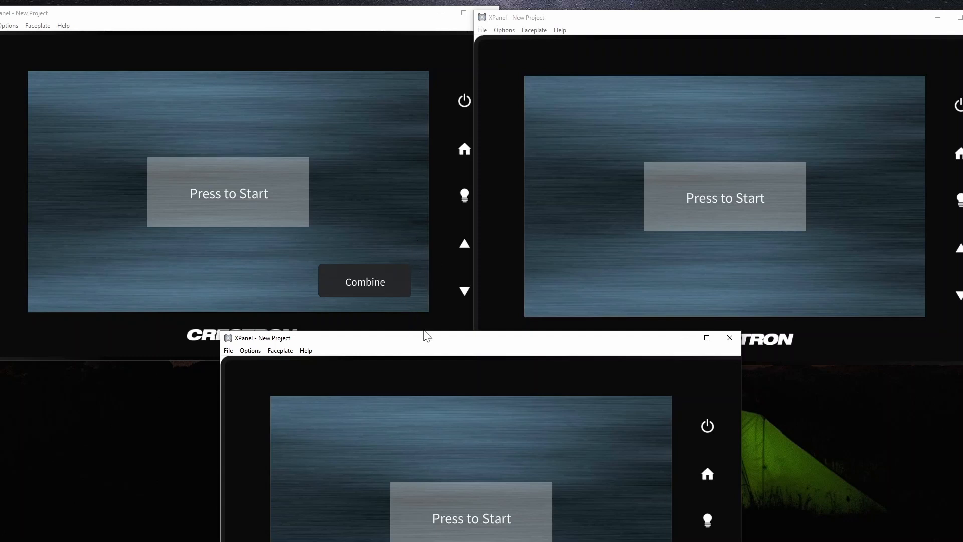
mouse_move(408, 326)
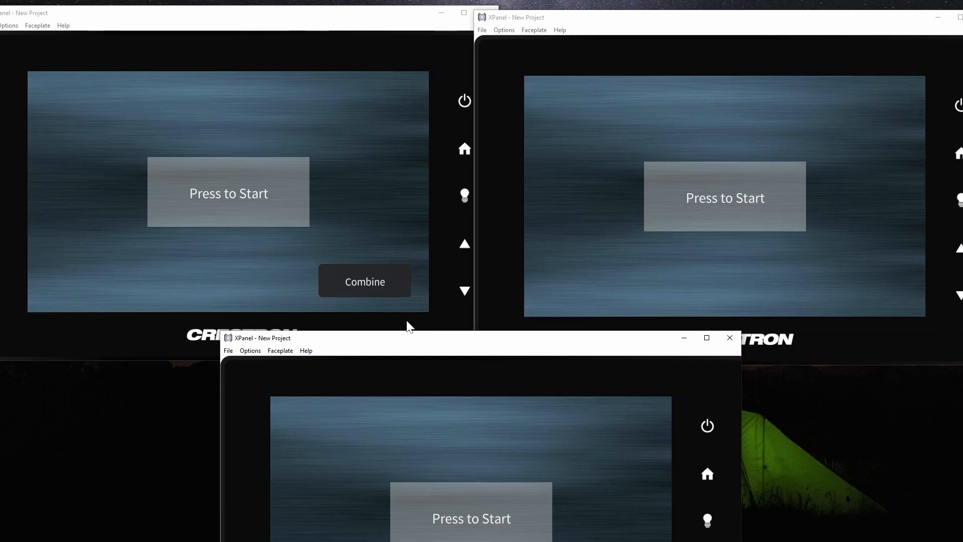
- Start the first and second rooms individually, then return each to its start screen
click(229, 193)
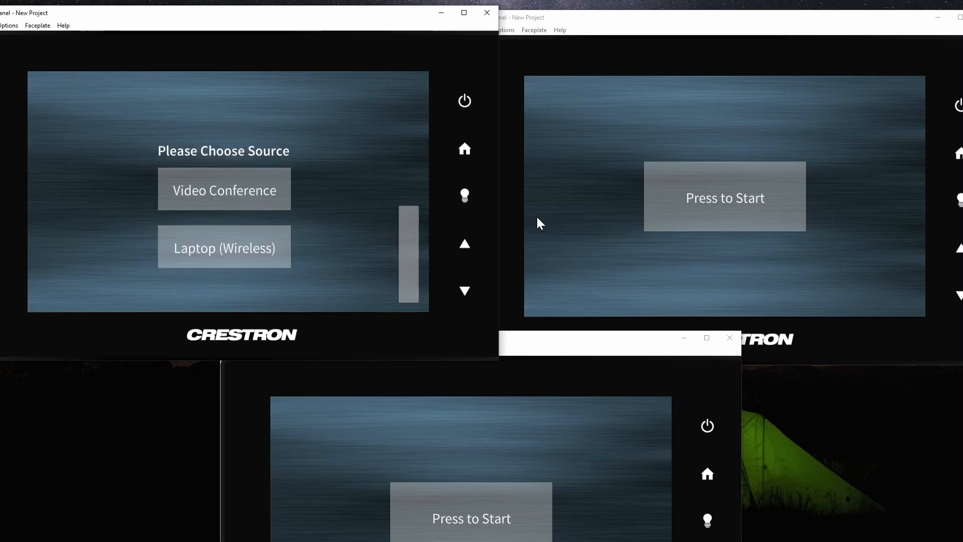
click(465, 291)
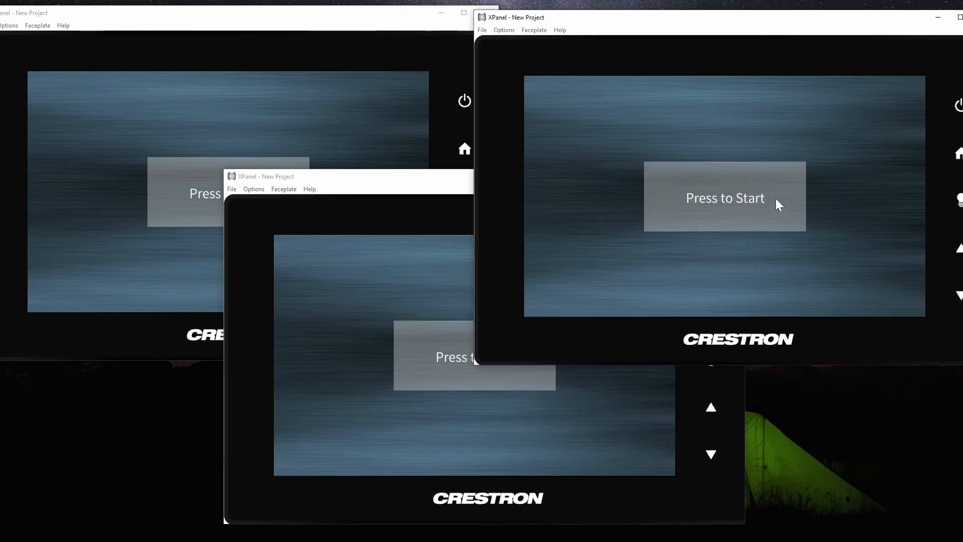
click(725, 197)
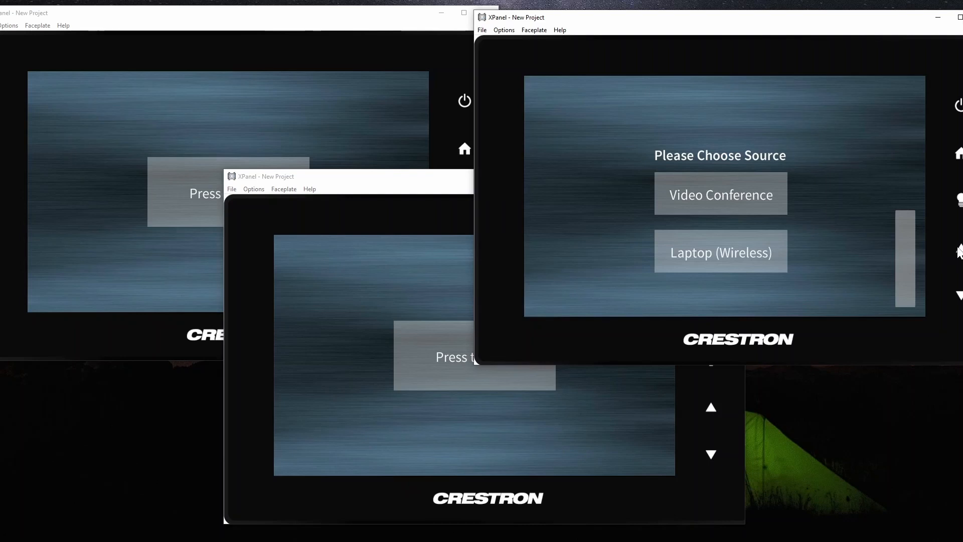
click(958, 105)
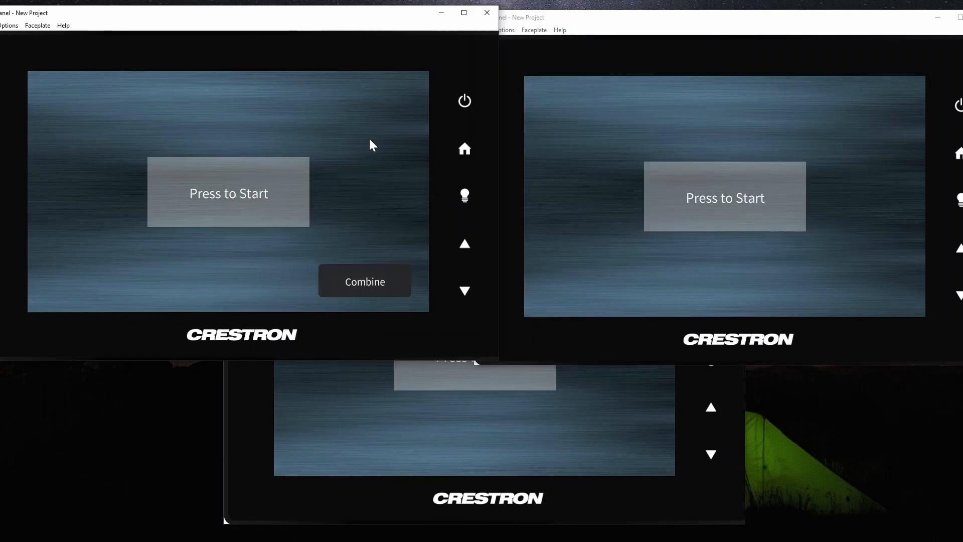
- Combine the first room with the second, start them together and raise their volume
click(364, 281)
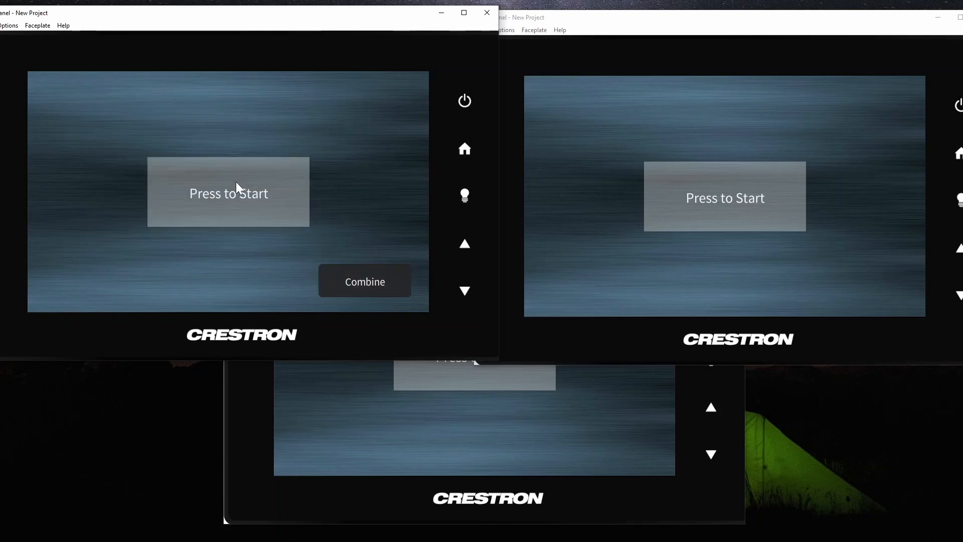
click(228, 193)
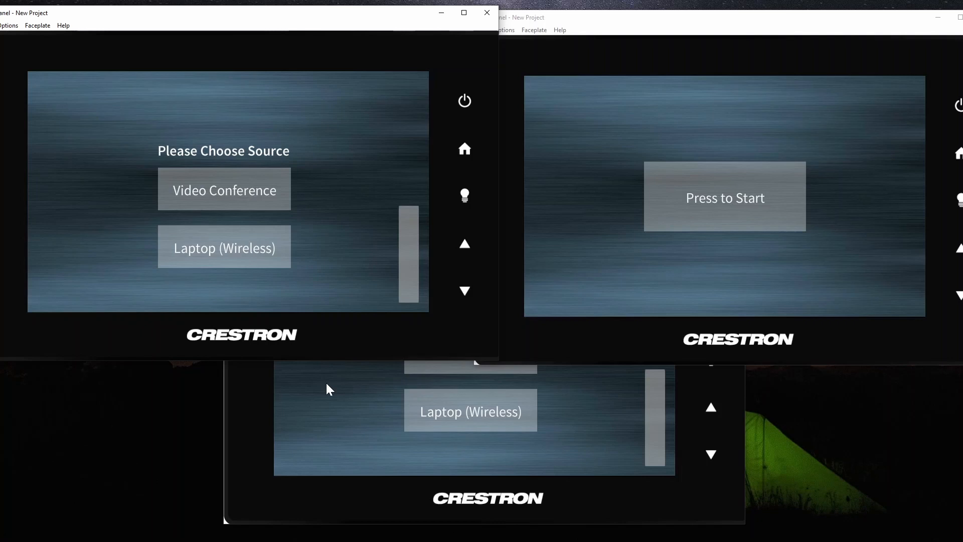
mouse_move(291, 371)
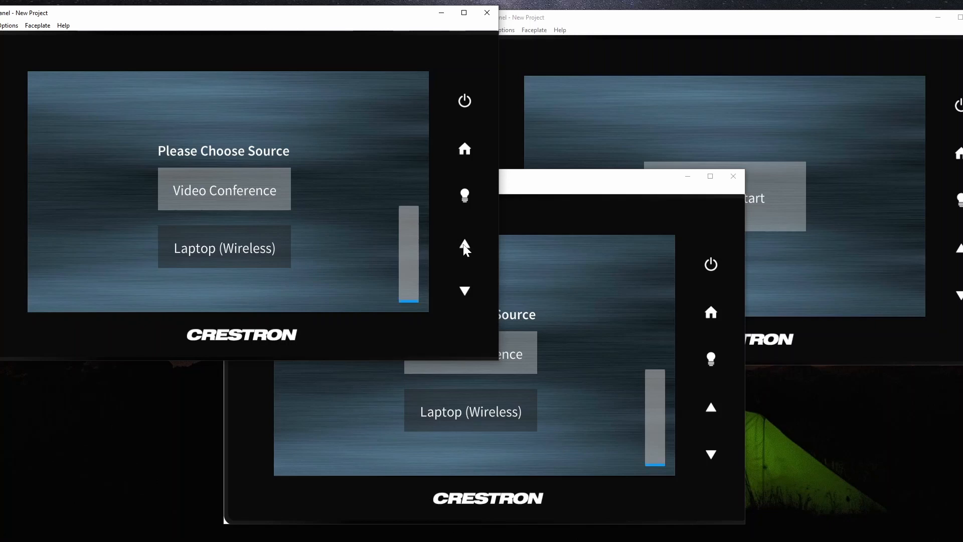
click(711, 413)
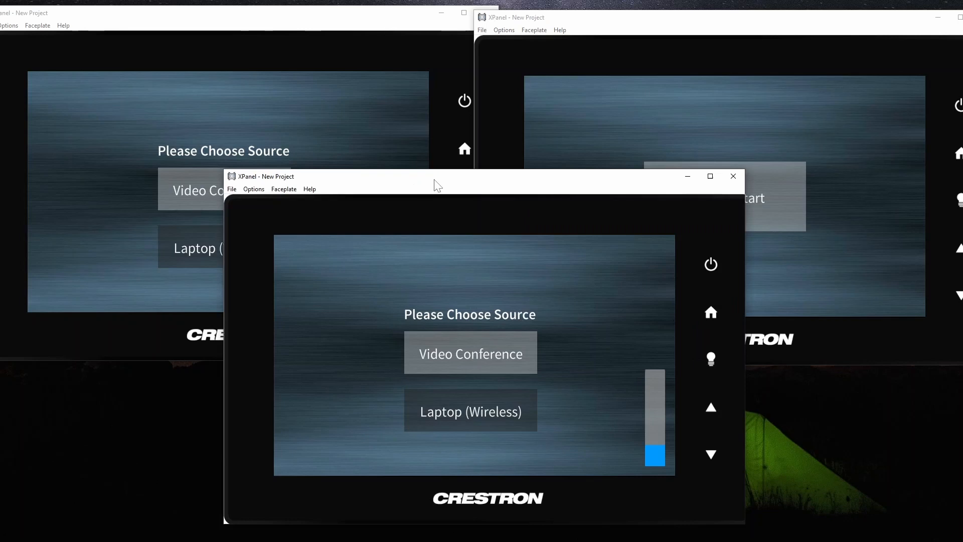
- Turn the combined rooms' lights On, confirm shutdown with Yes, then start them again
click(710, 359)
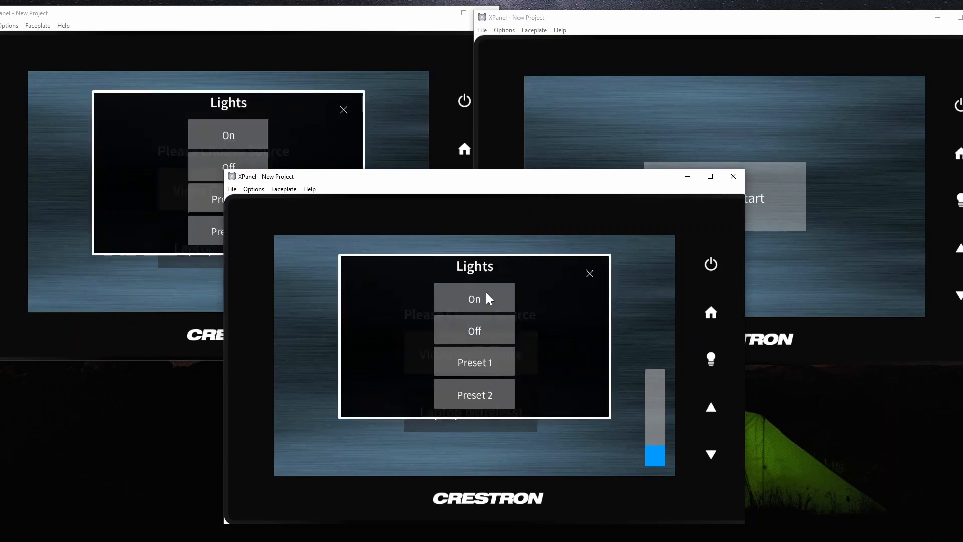
click(589, 273)
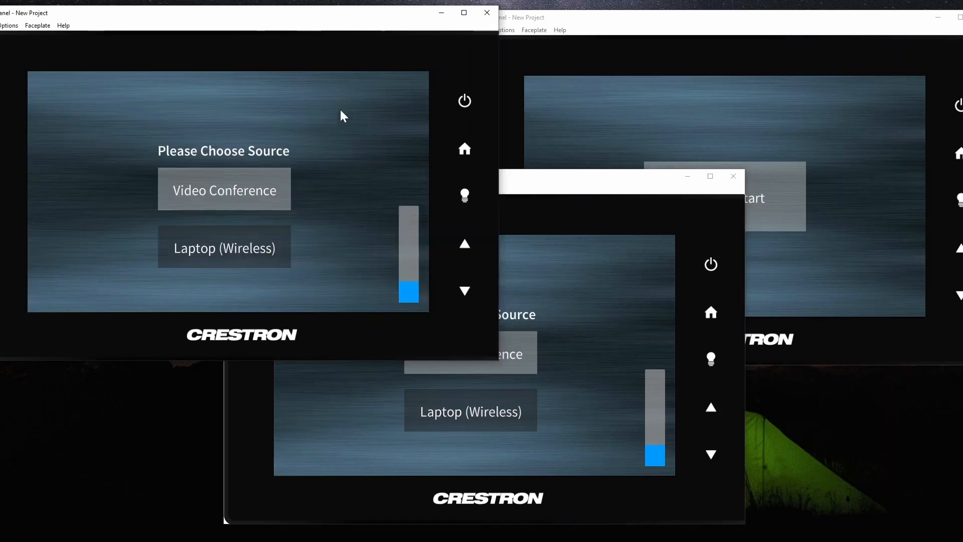
click(711, 265)
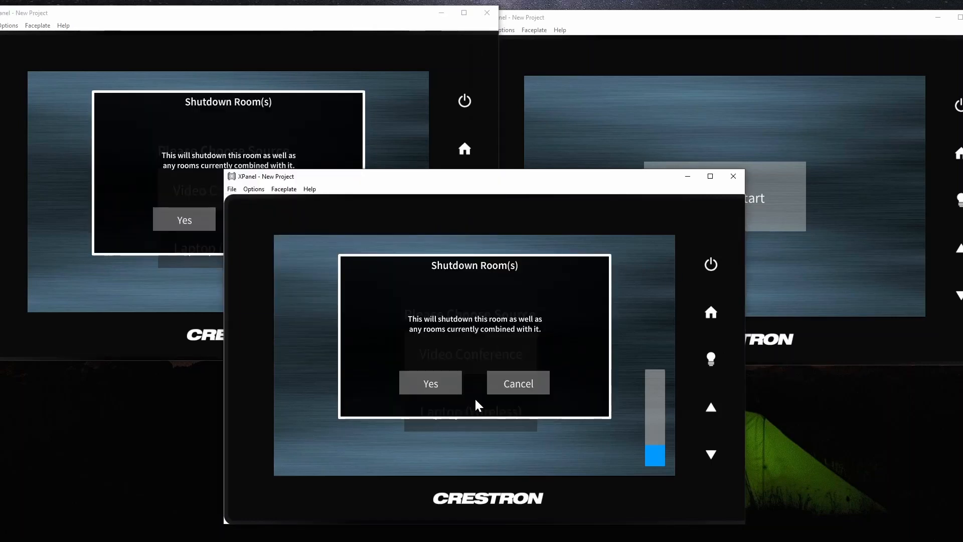
click(430, 383)
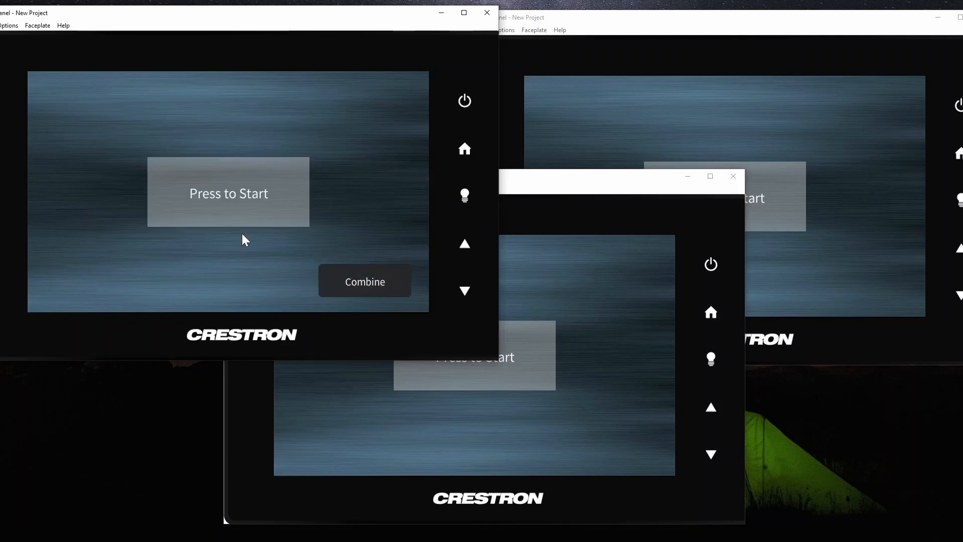
click(227, 193)
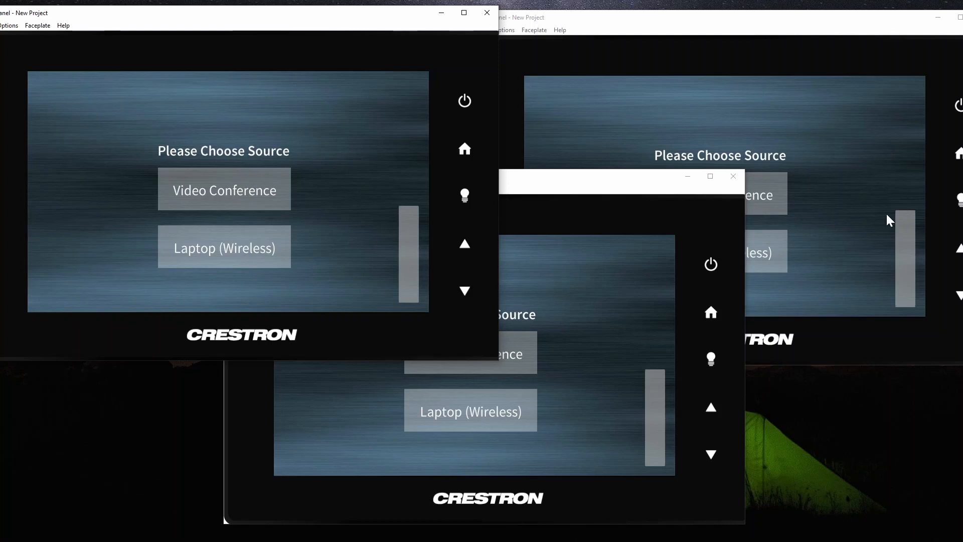